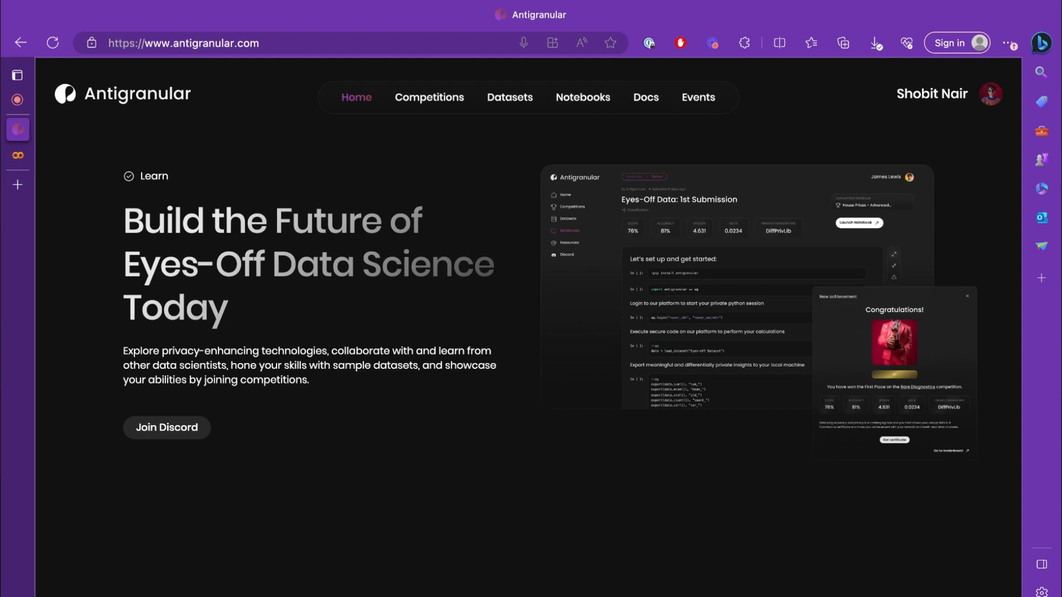
Step: Browse the Antigranular Datasets catalogue down to the Adult Population Dataset card
{"action": "left_click", "coordinate": [510, 98]}
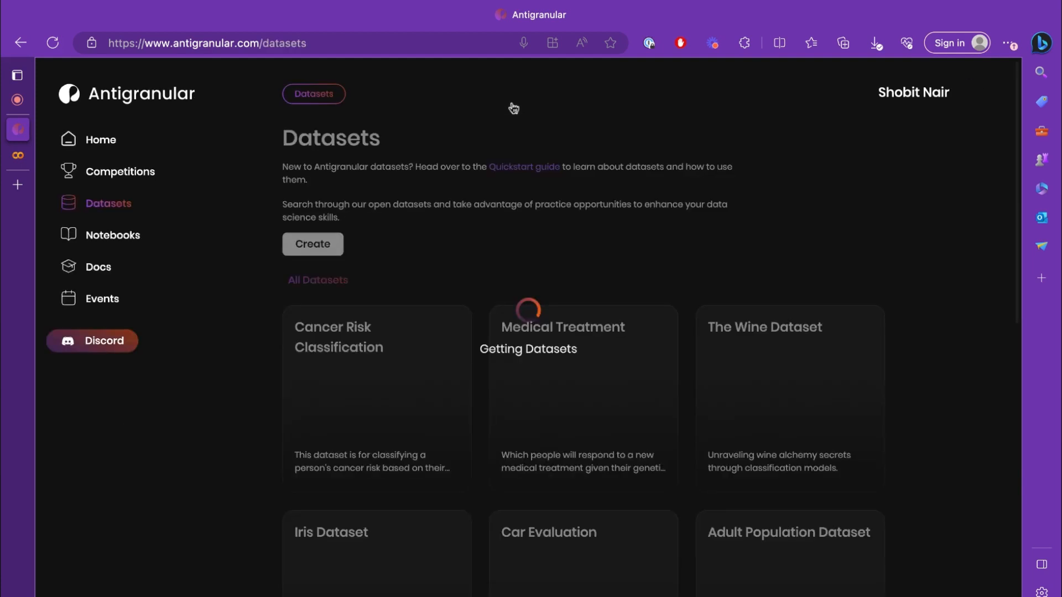
{"action": "scroll", "scroll_direction": "down", "scroll_amount": 3}
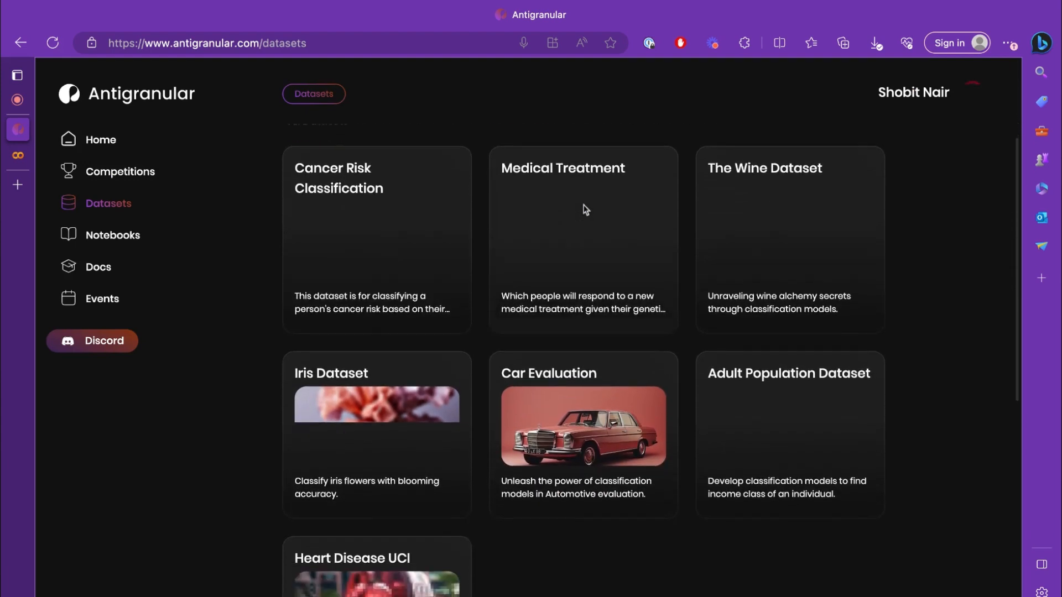
{"action": "scroll", "scroll_direction": "down", "scroll_amount": 3}
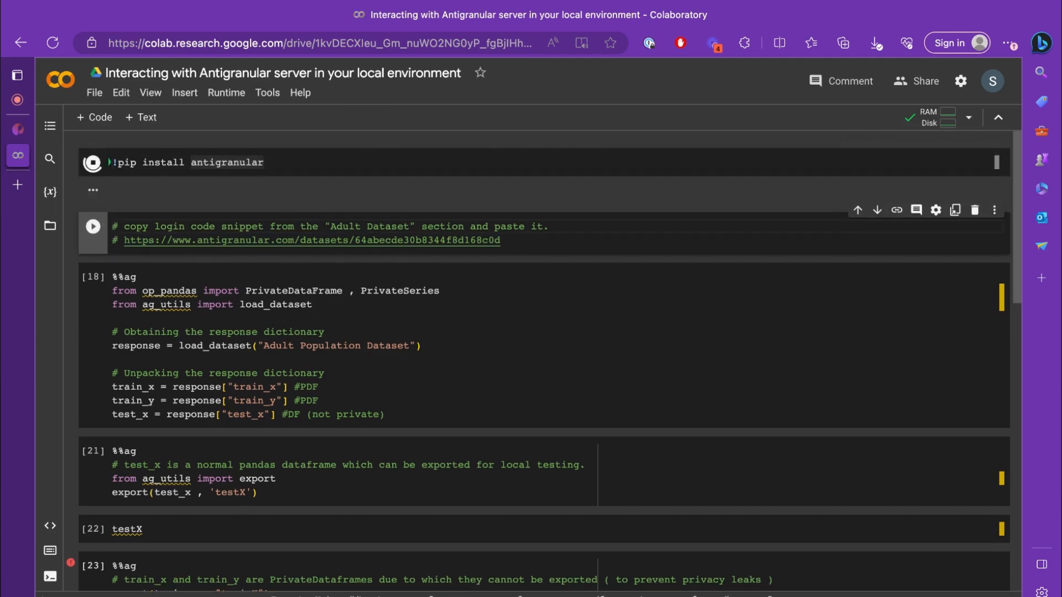
Step: Run !pip install antigranular, review its output, then follow the Adult dataset link
{"action": "left_click", "coordinate": [92, 164]}
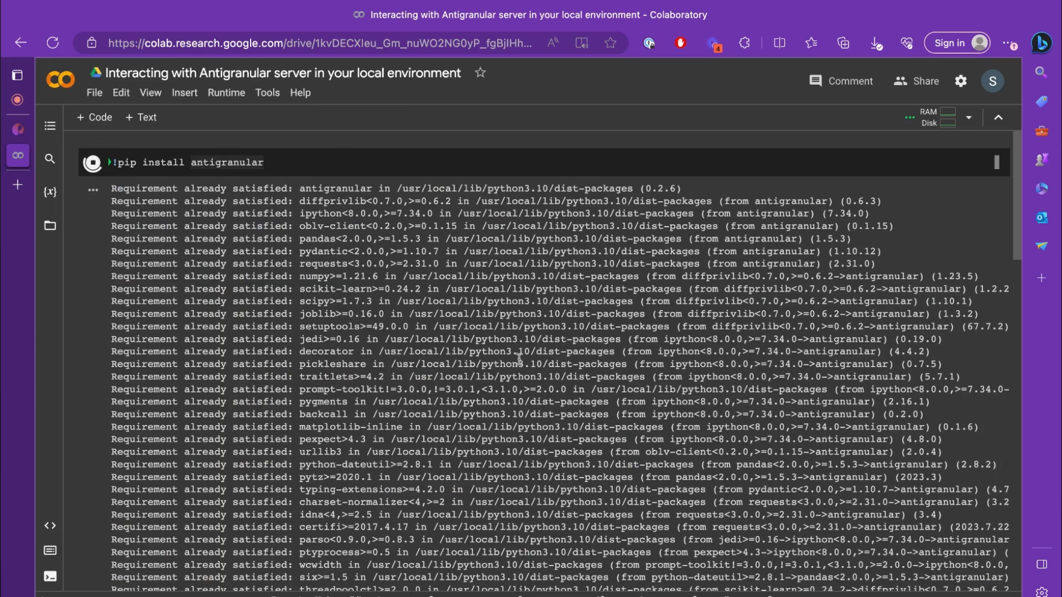
{"action": "scroll", "scroll_direction": "down", "scroll_amount": 3}
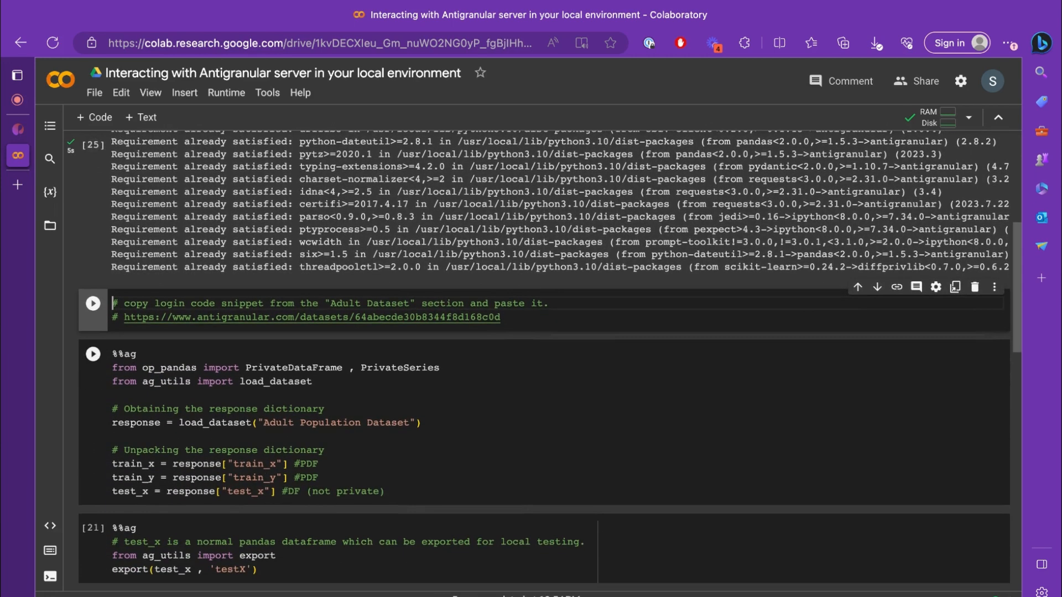
{"action": "scroll", "scroll_direction": "down", "scroll_amount": 3}
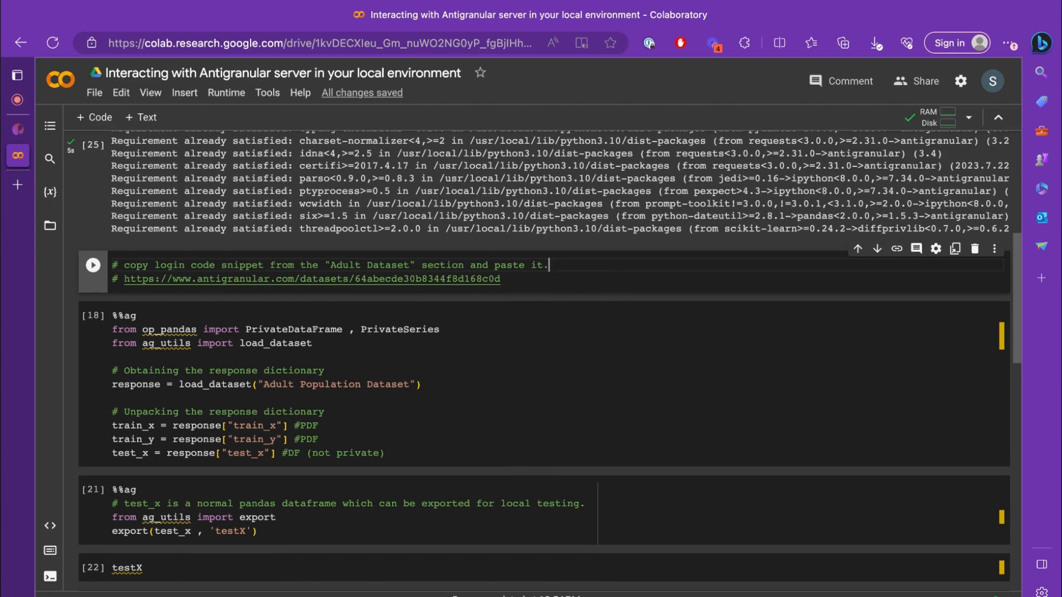
{"action": "mouse_move", "coordinate": [257, 265]}
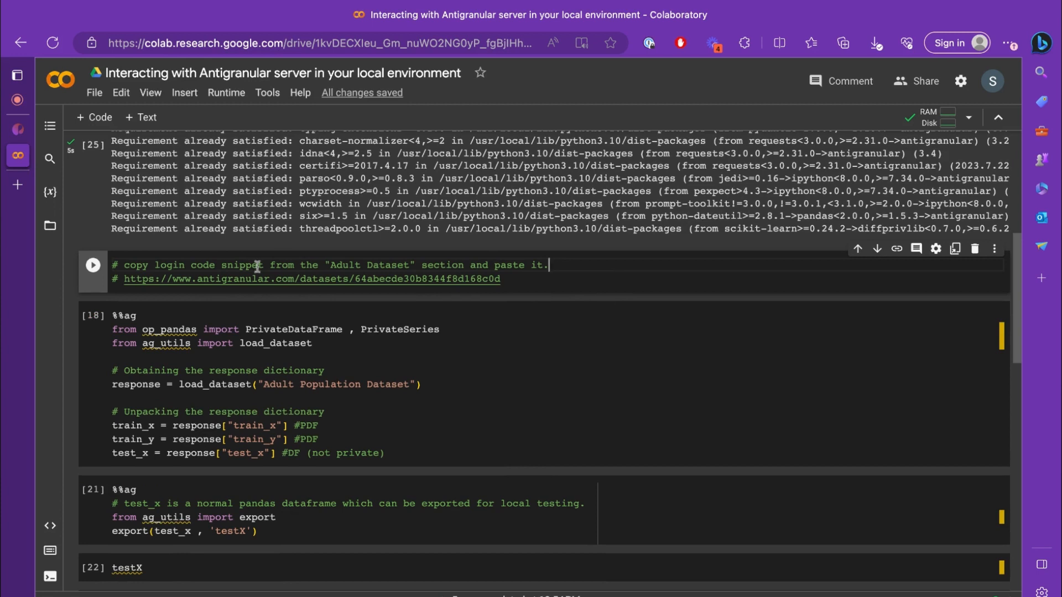
{"action": "mouse_move", "coordinate": [447, 279]}
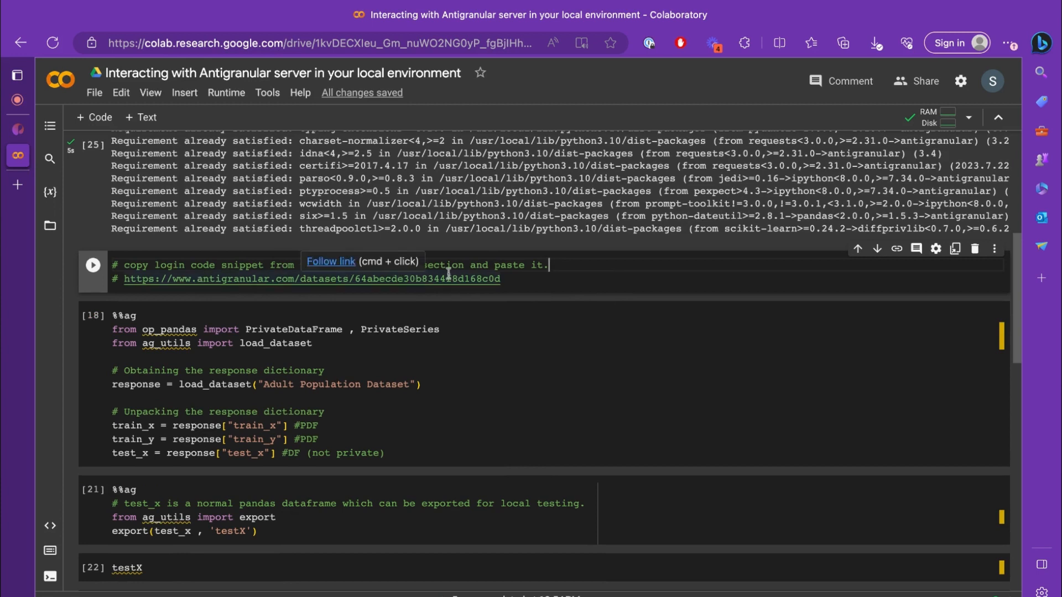
{"action": "left_click", "coordinate": [311, 279]}
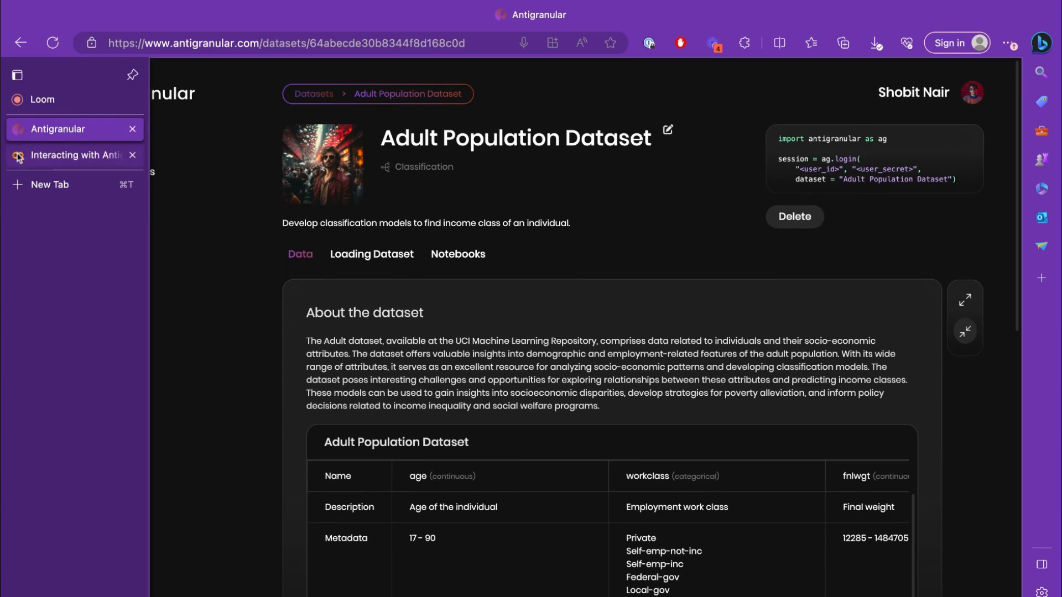
Step: Run the pasted Antigranular login snippet in Colab, connecting the session and registering %%ag
{"action": "left_click", "coordinate": [66, 155]}
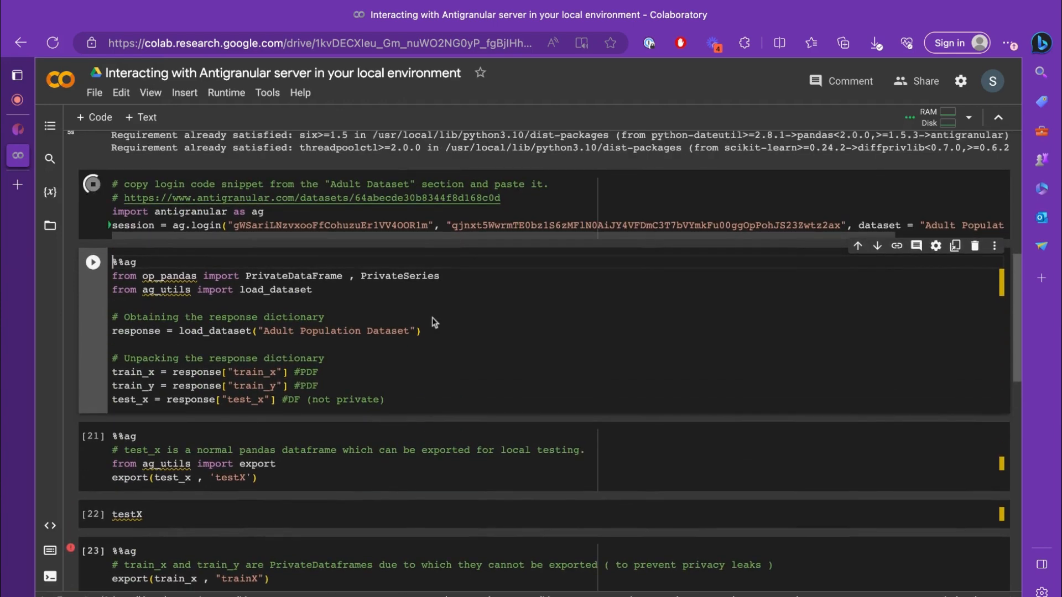
{"action": "left_click", "coordinate": [93, 184]}
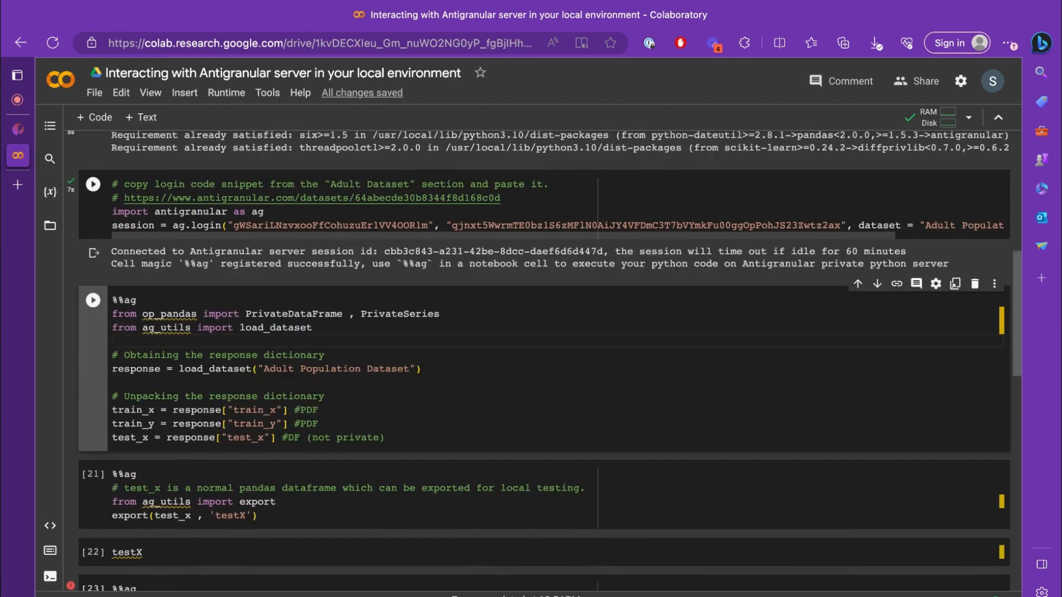
{"action": "scroll", "scroll_direction": "down", "scroll_amount": 3}
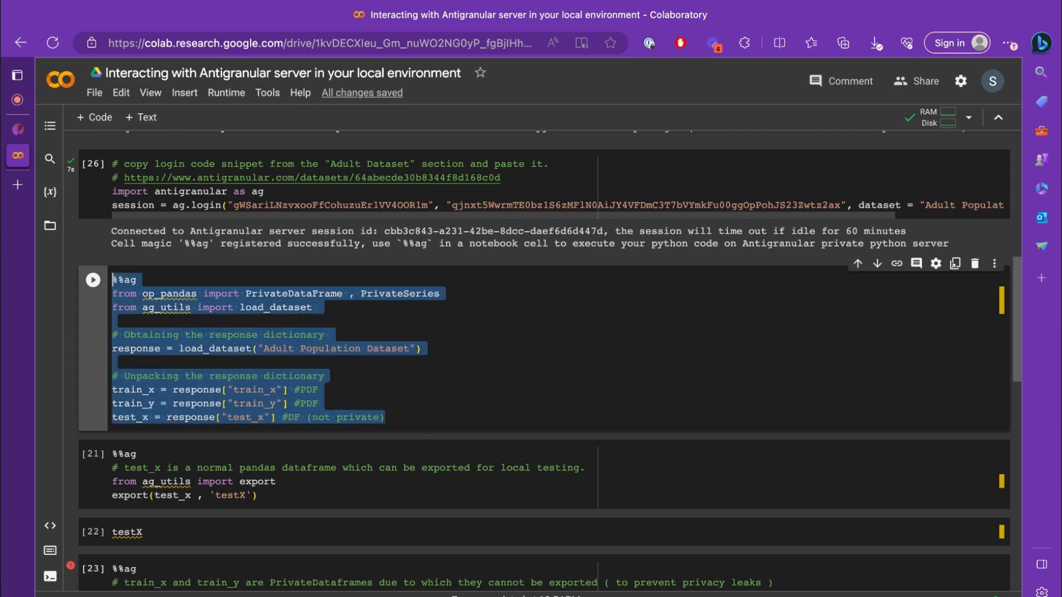
Step: Review the %%ag load_dataset cell's code and dataset name against the Adult Population Dataset page
{"action": "left_click", "coordinate": [346, 321]}
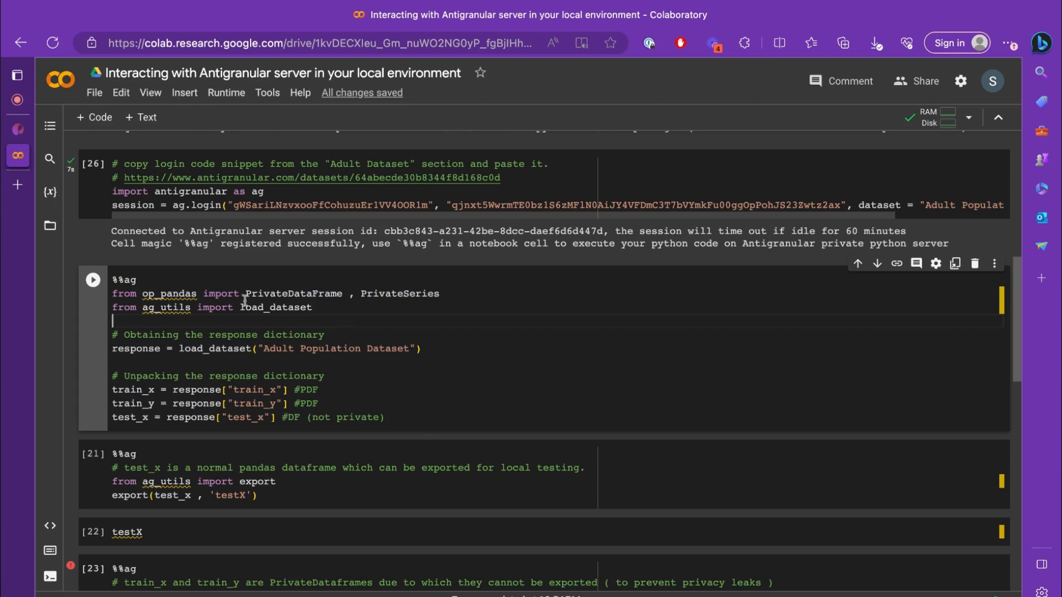
{"action": "left_click_drag", "start_coordinate": [113, 293], "coordinate": [386, 417]}
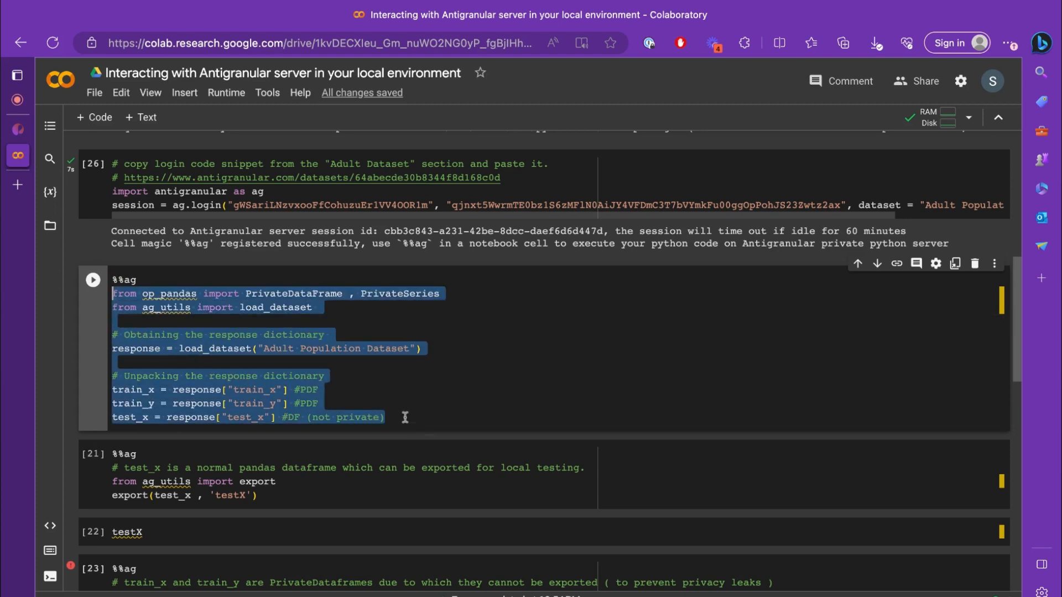
{"action": "left_click", "coordinate": [401, 349]}
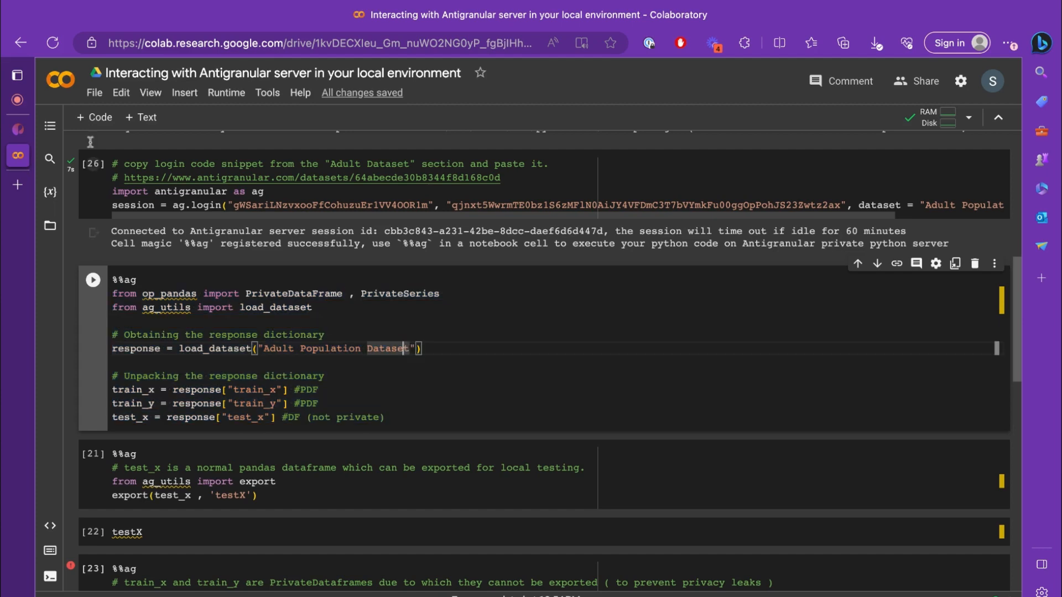
{"action": "left_click", "coordinate": [321, 177]}
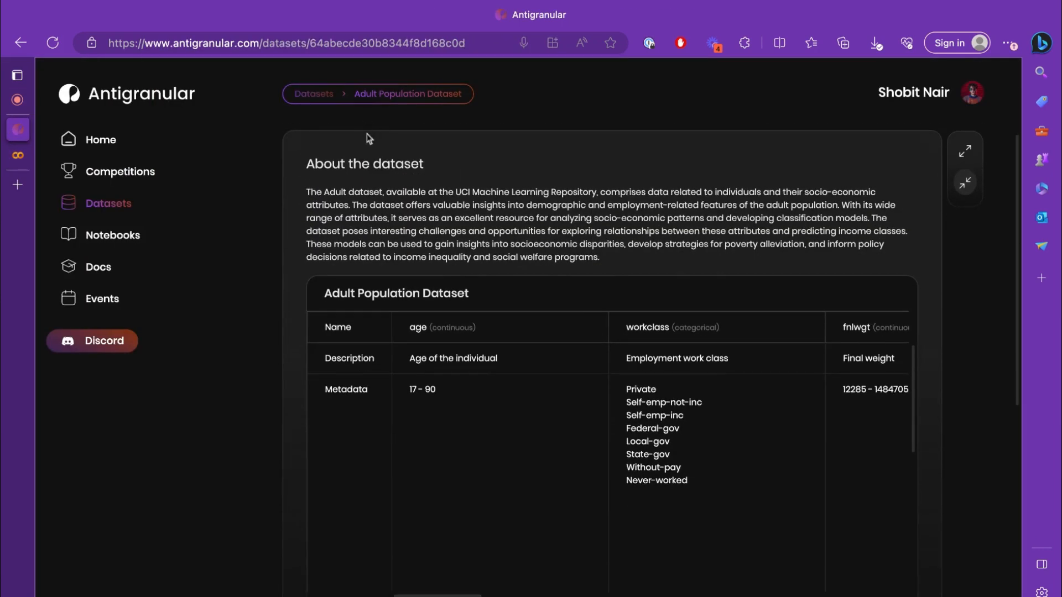
{"action": "left_click", "coordinate": [371, 194]}
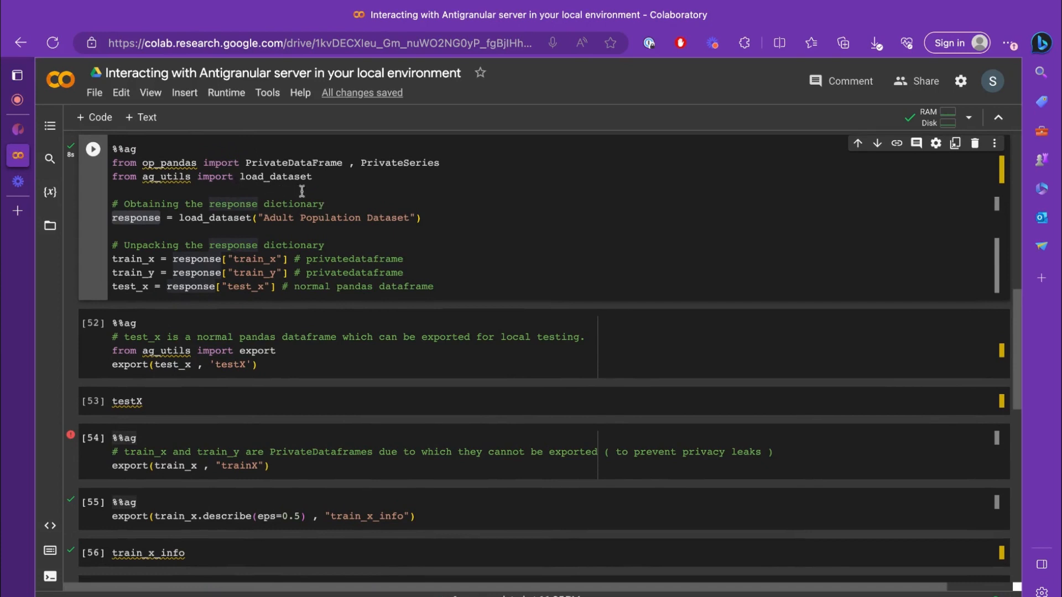
Step: Highlight the ag_utils module and Adult Population Dataset name in the loading cell
{"action": "double_click", "coordinate": [166, 176]}
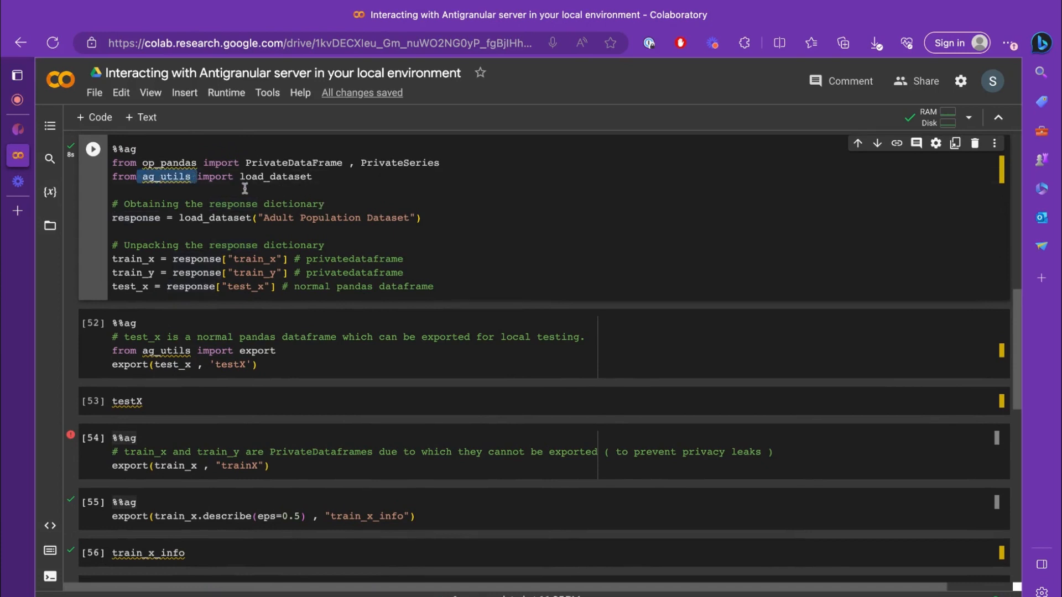
{"action": "double_click", "coordinate": [232, 203]}
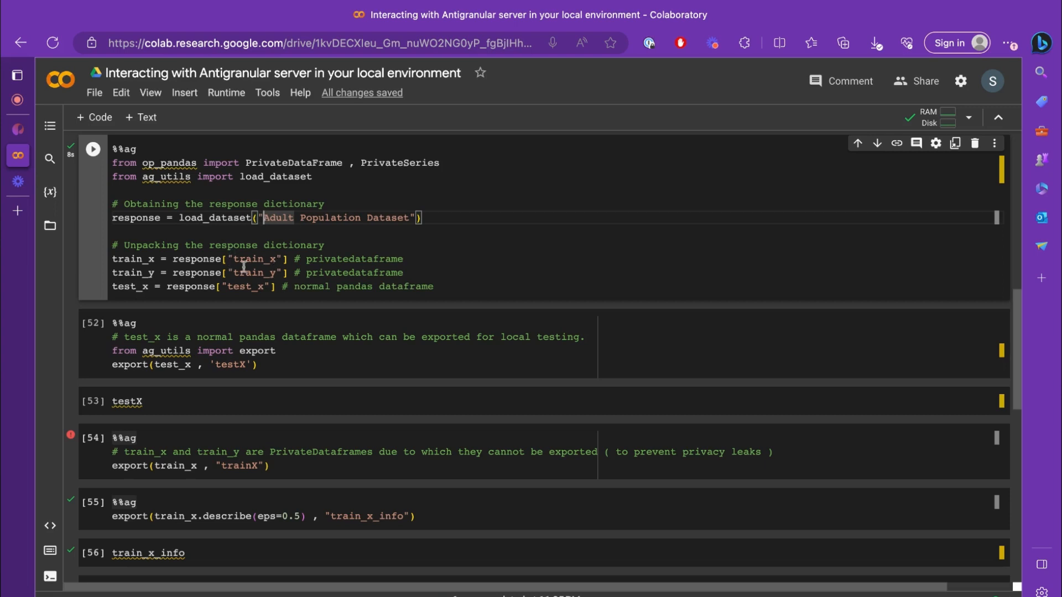
{"action": "mouse_move", "coordinate": [330, 241]}
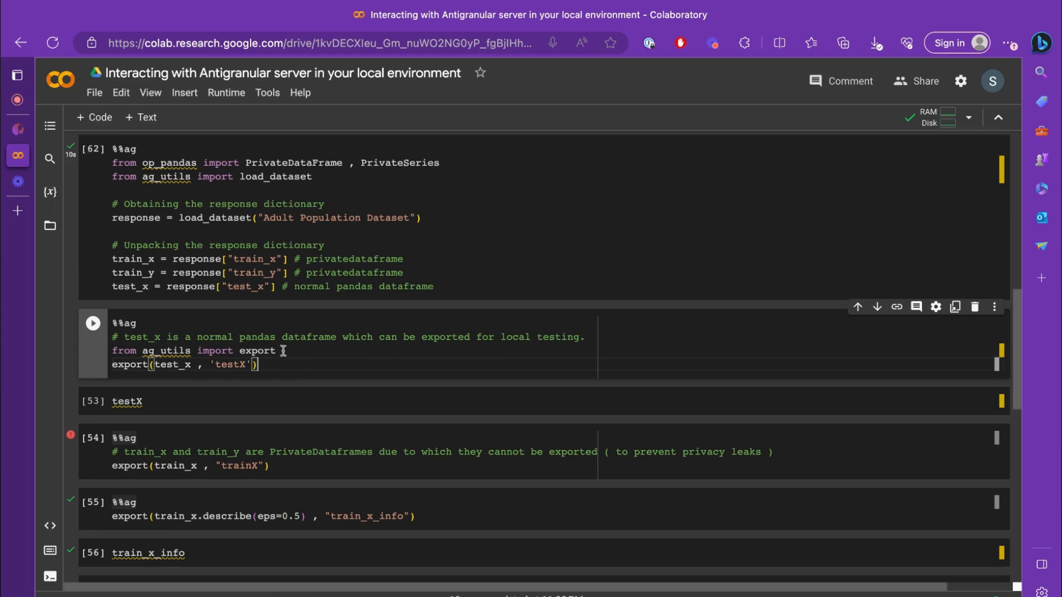
{"action": "mouse_move", "coordinate": [302, 351]}
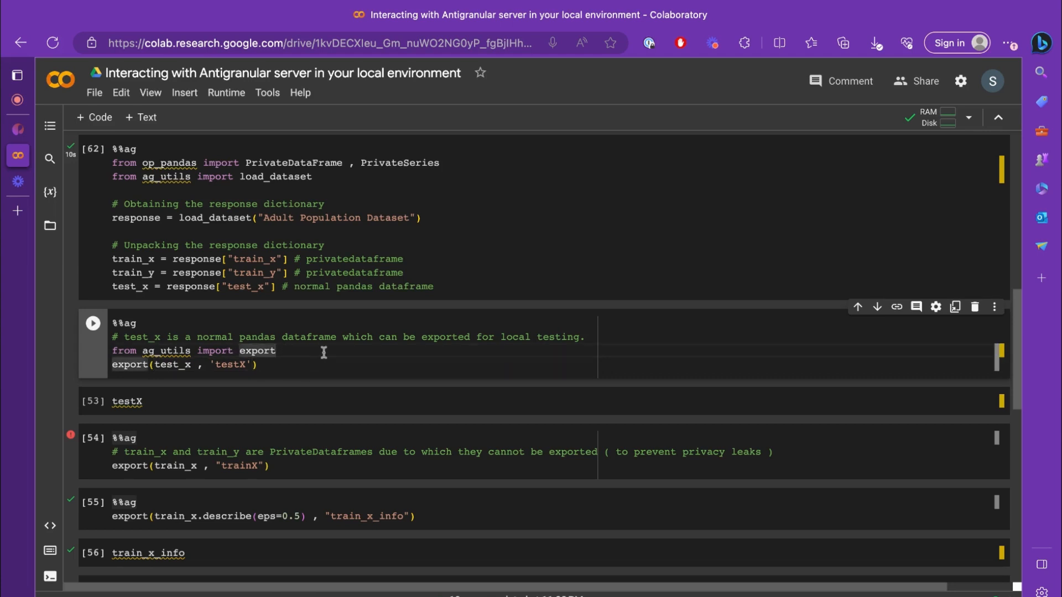
Step: Export test_x as testX and display the 9769 × 14 test dataframe
{"action": "left_click", "coordinate": [93, 323]}
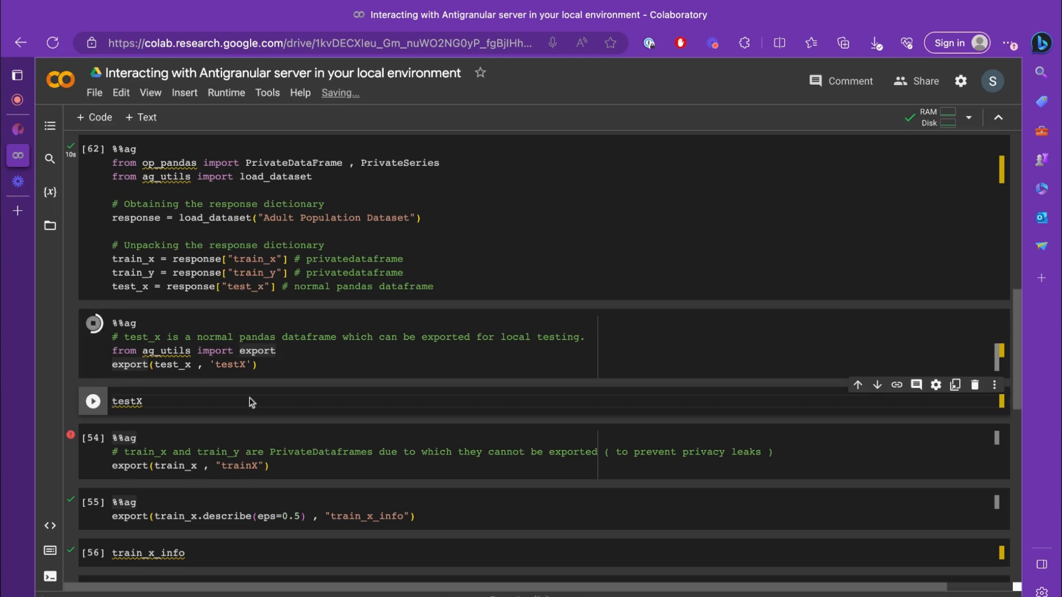
{"action": "left_click", "coordinate": [93, 323]}
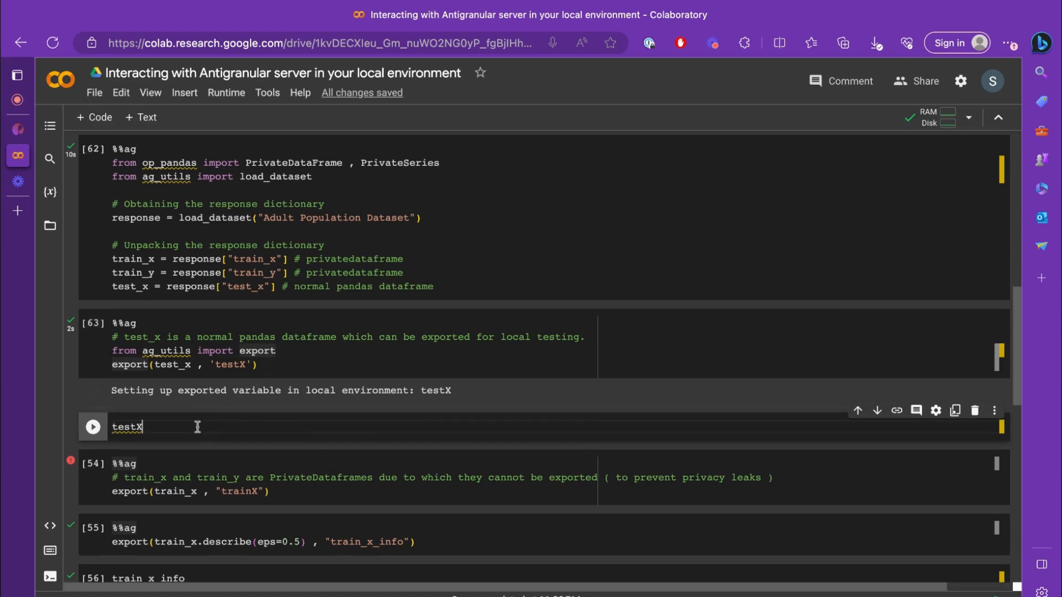
{"action": "double_click", "coordinate": [126, 426]}
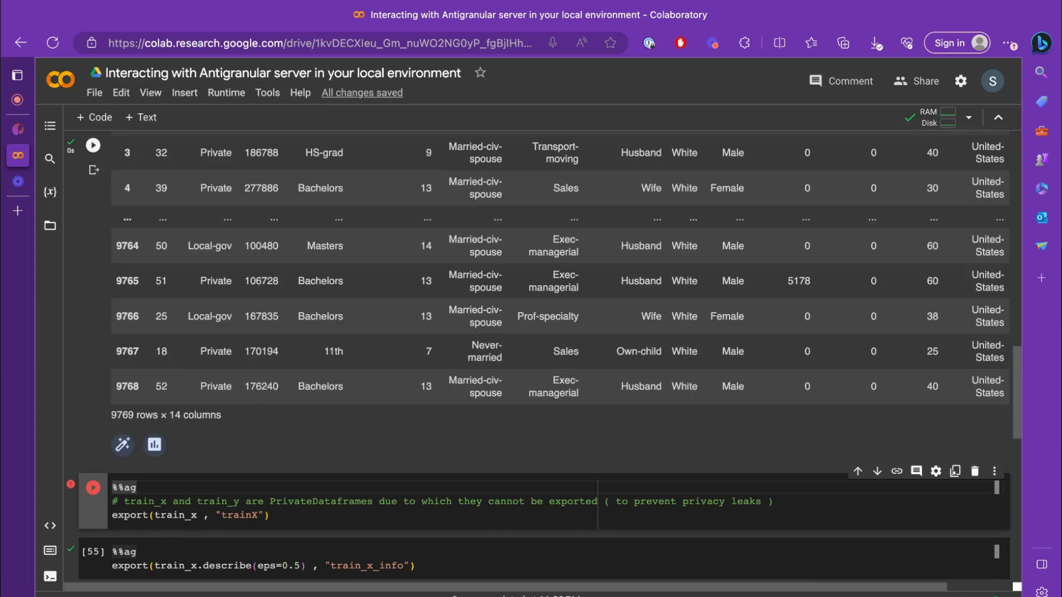
{"action": "scroll", "scroll_direction": "down", "scroll_amount": 3}
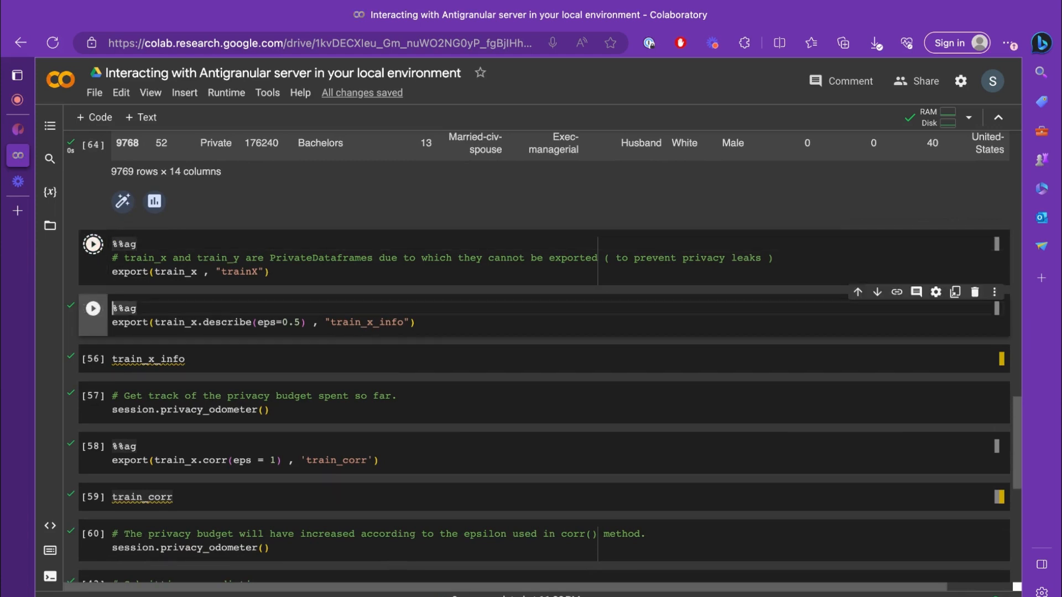
Step: Attempt export(train_x, "trainX") and review the non-private-type ValueError traceback
{"action": "left_click", "coordinate": [93, 244]}
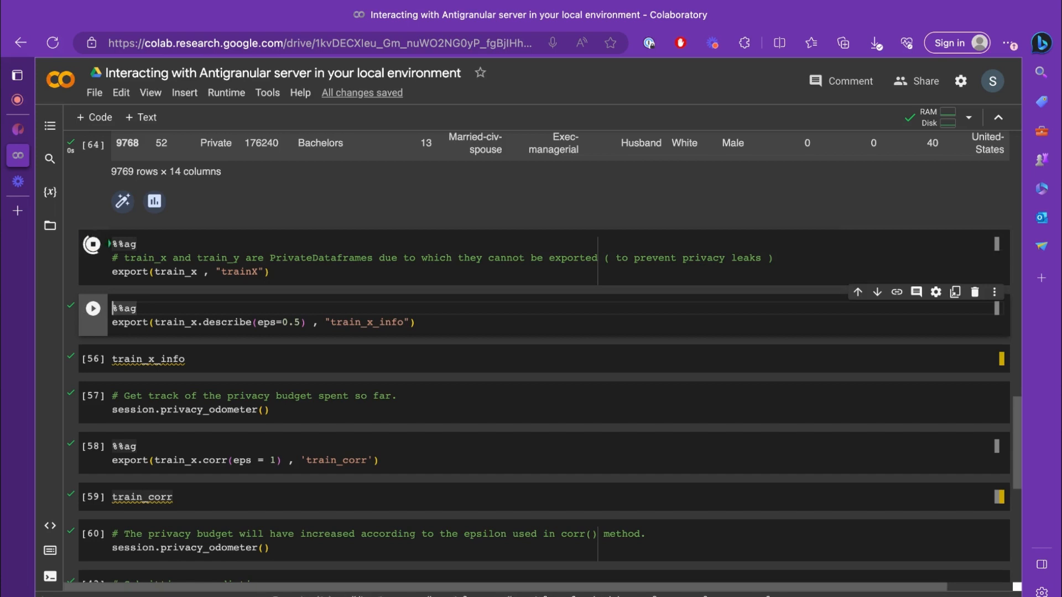
{"action": "left_click", "coordinate": [93, 244]}
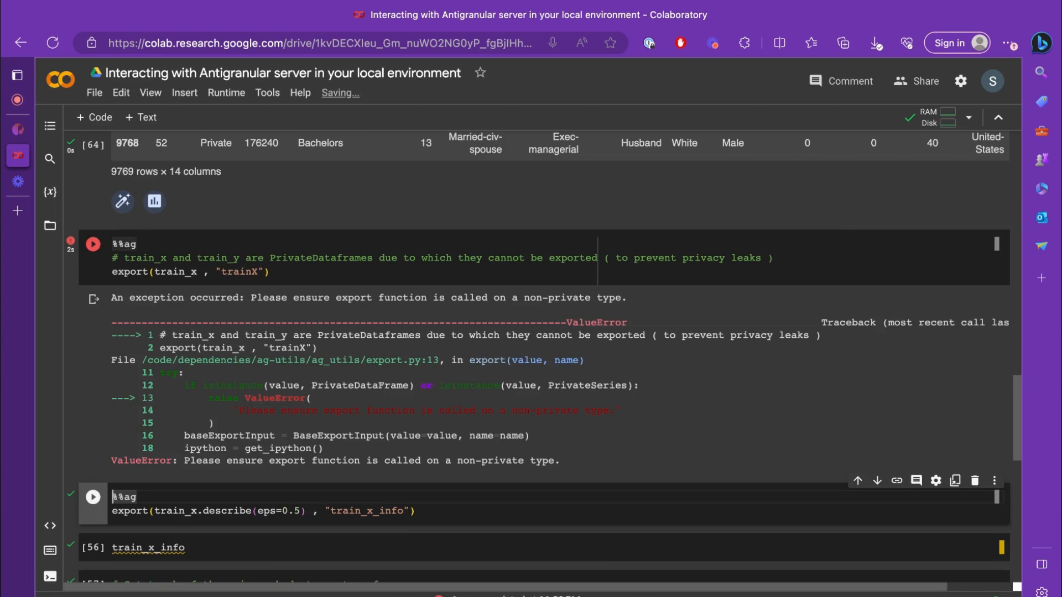
{"action": "scroll", "scroll_direction": "down", "scroll_amount": 3}
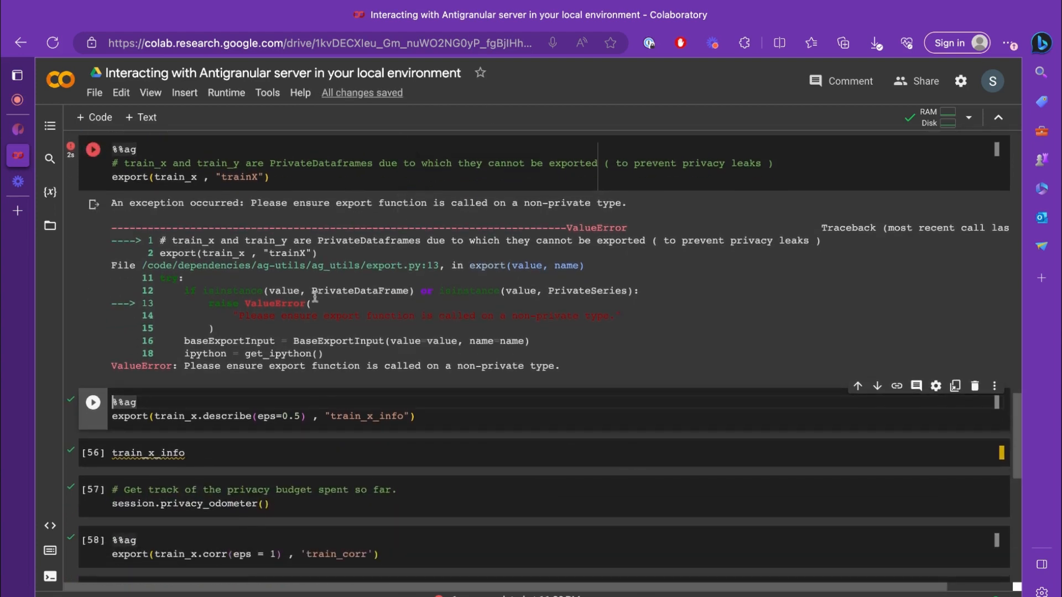
{"action": "scroll", "scroll_direction": "down", "scroll_amount": 3}
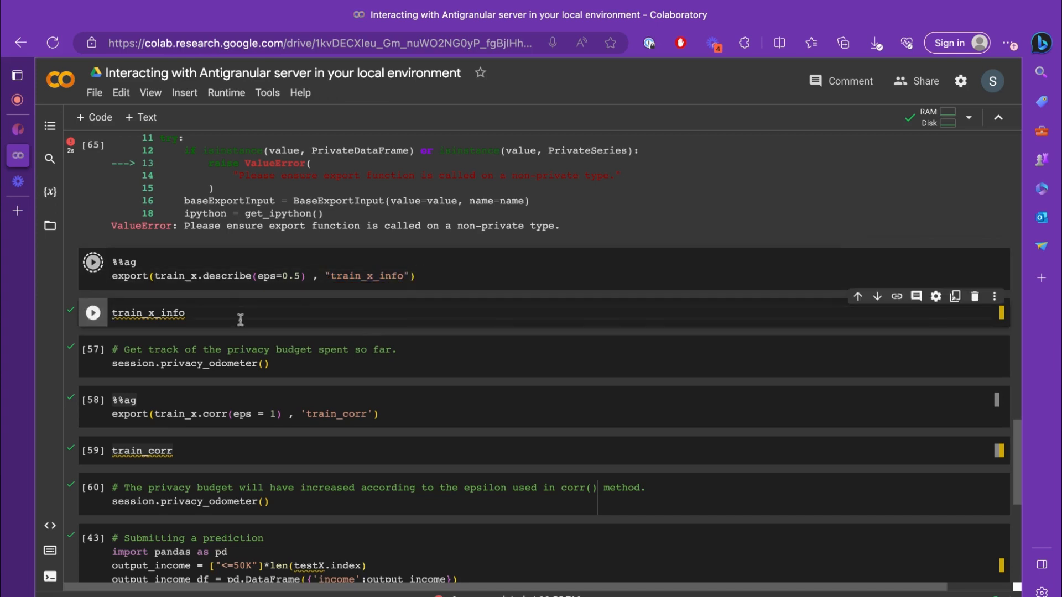
Step: Display train_x_info's private describe statistics for the six numeric columns
{"action": "left_click", "coordinate": [93, 262]}
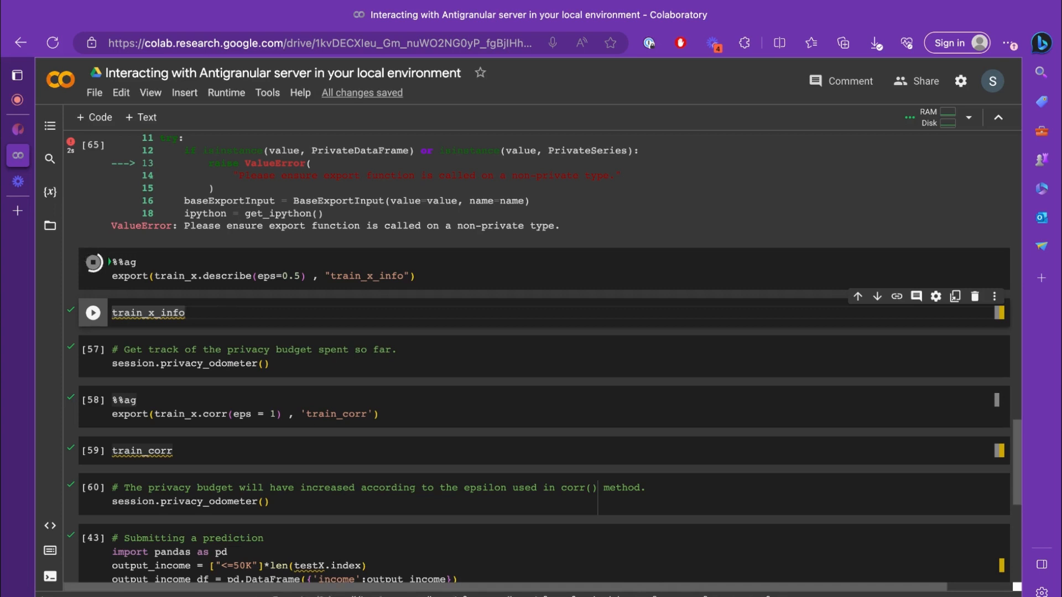
{"action": "left_click", "coordinate": [93, 278]}
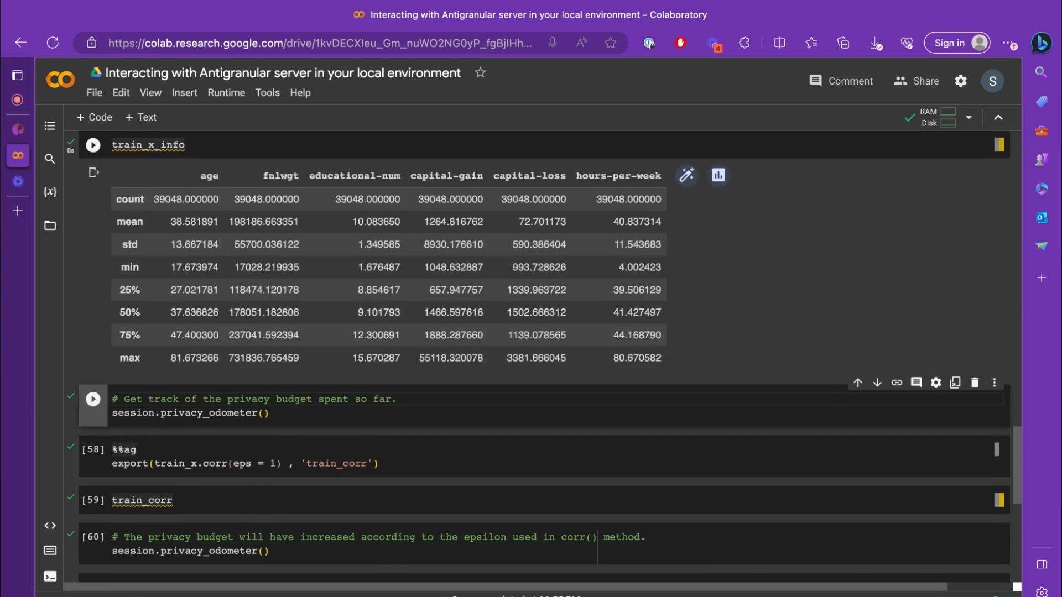
{"action": "mouse_move", "coordinate": [326, 356]}
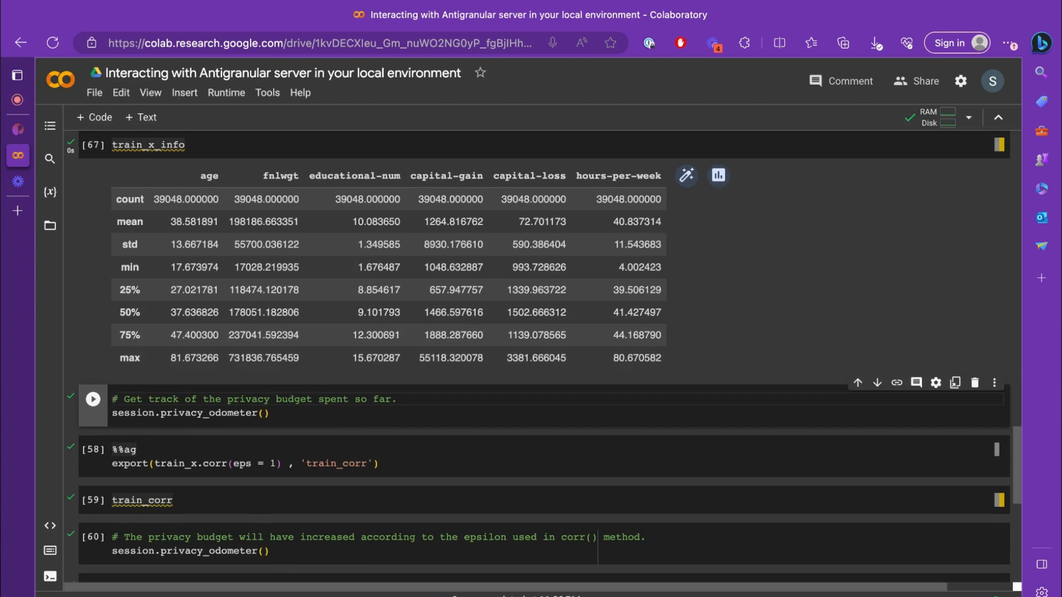
Step: Run session.privacy_odometer(), showing about 0.5 epsilon and 0.0 delta used
{"action": "left_click", "coordinate": [266, 414]}
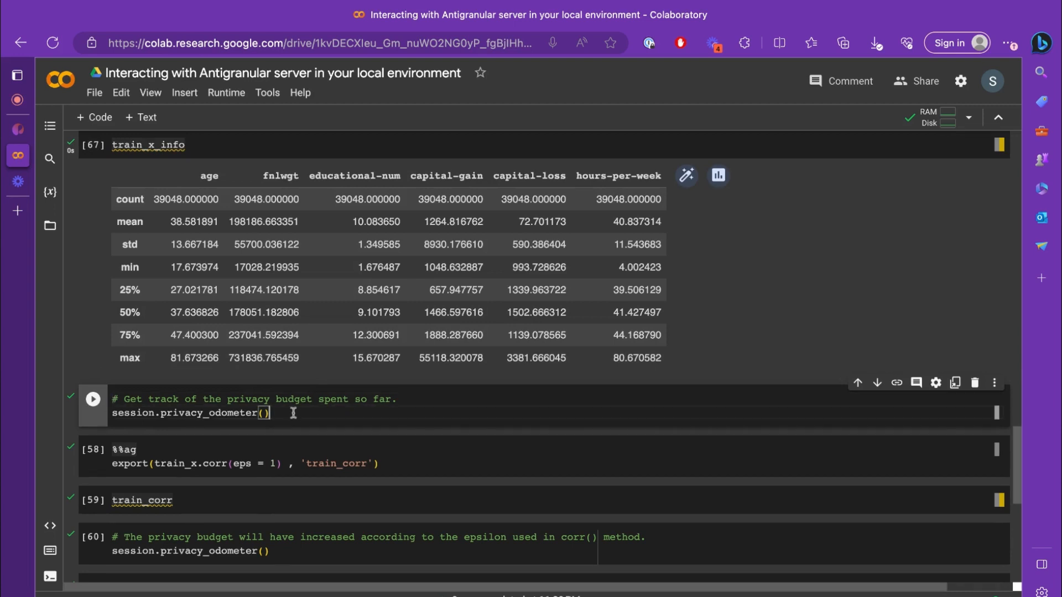
{"action": "double_click", "coordinate": [383, 398]}
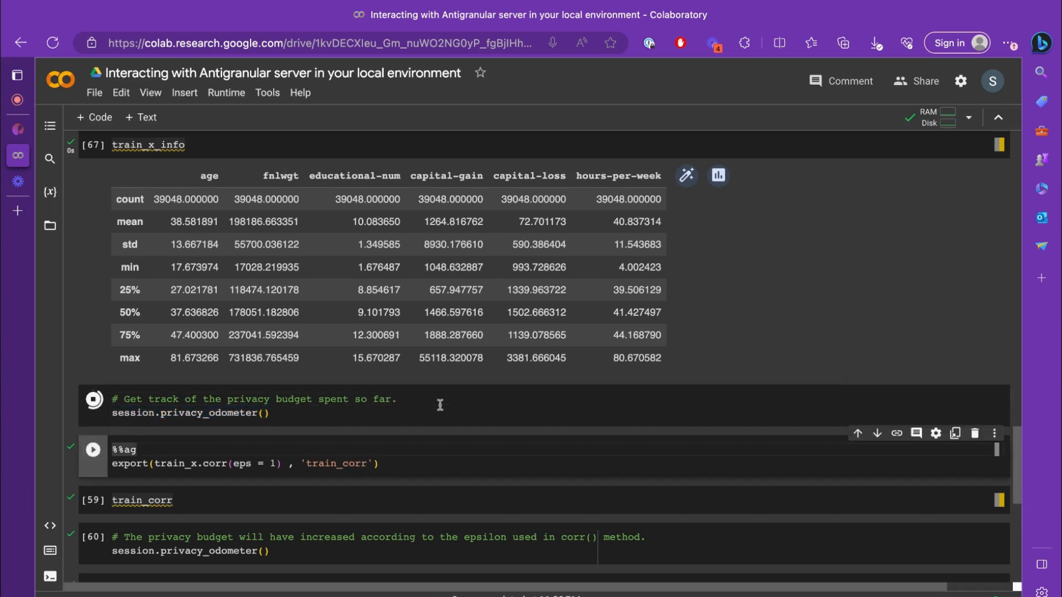
{"action": "left_click", "coordinate": [92, 400]}
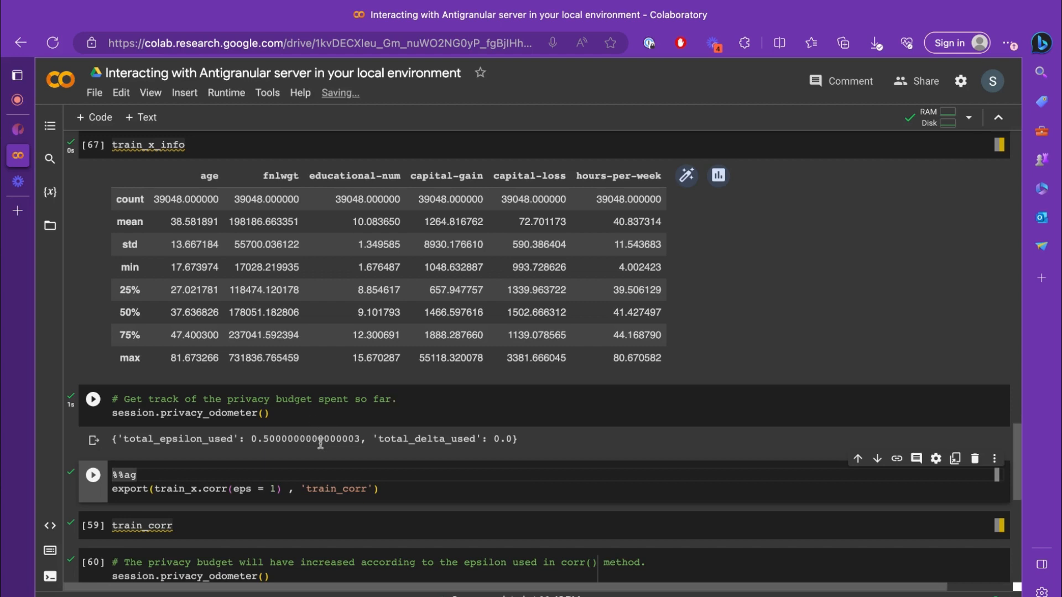
{"action": "scroll", "scroll_direction": "down", "scroll_amount": 3}
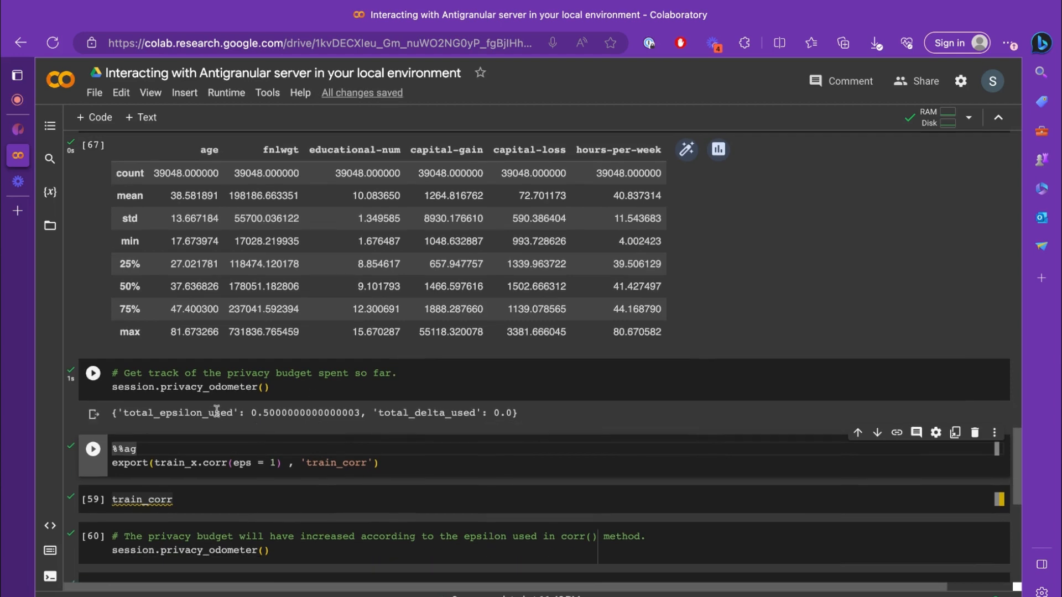
{"action": "scroll", "scroll_direction": "down", "scroll_amount": 3}
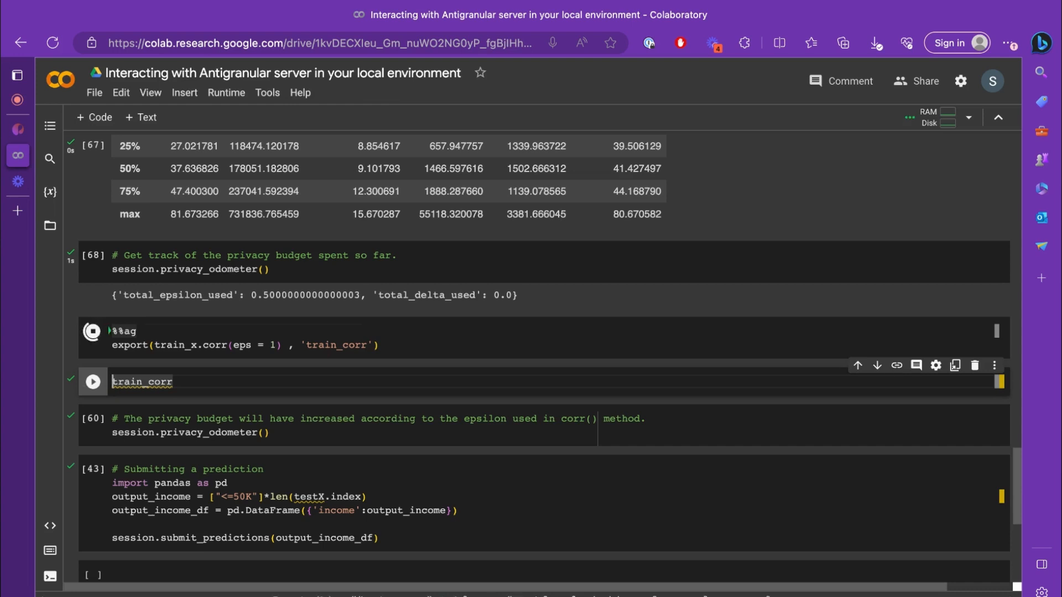
Step: Display the train_corr matrix and recheck the odometer, now about 1.5 epsilon used
{"action": "left_click", "coordinate": [93, 381]}
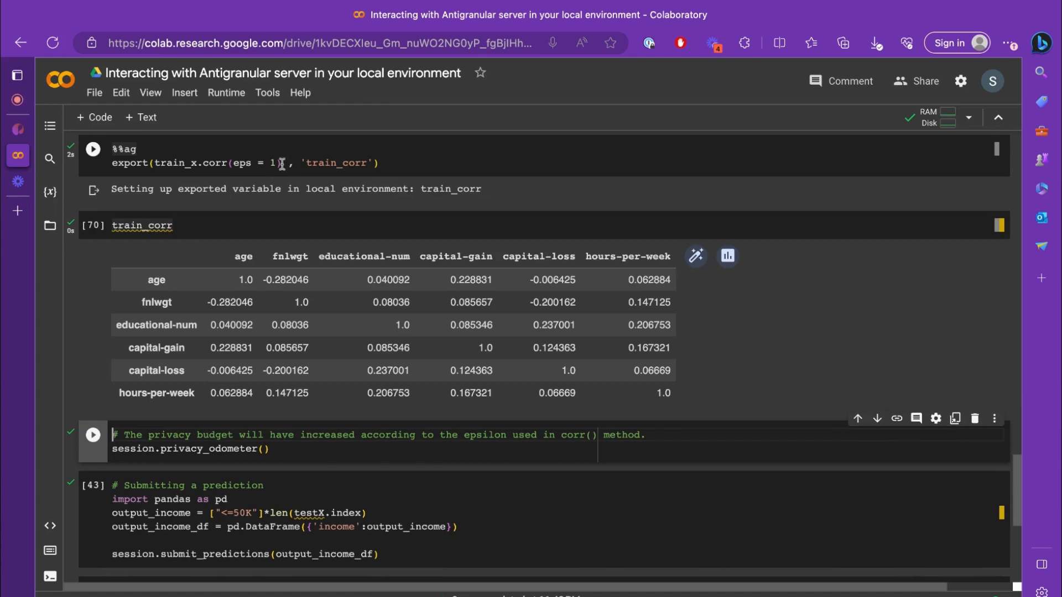
{"action": "left_click", "coordinate": [95, 436]}
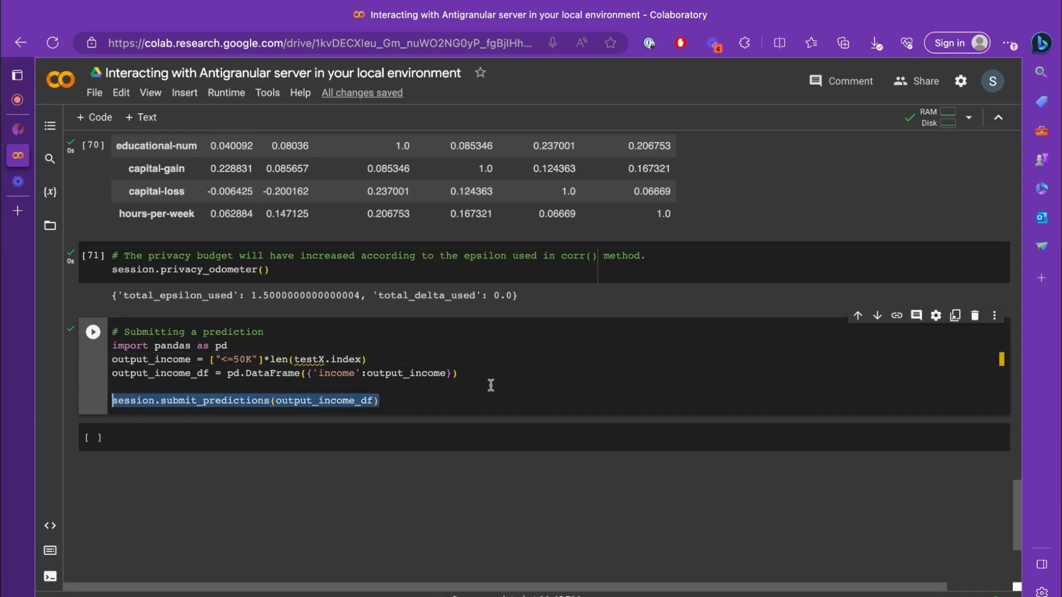
{"action": "left_click", "coordinate": [489, 387]}
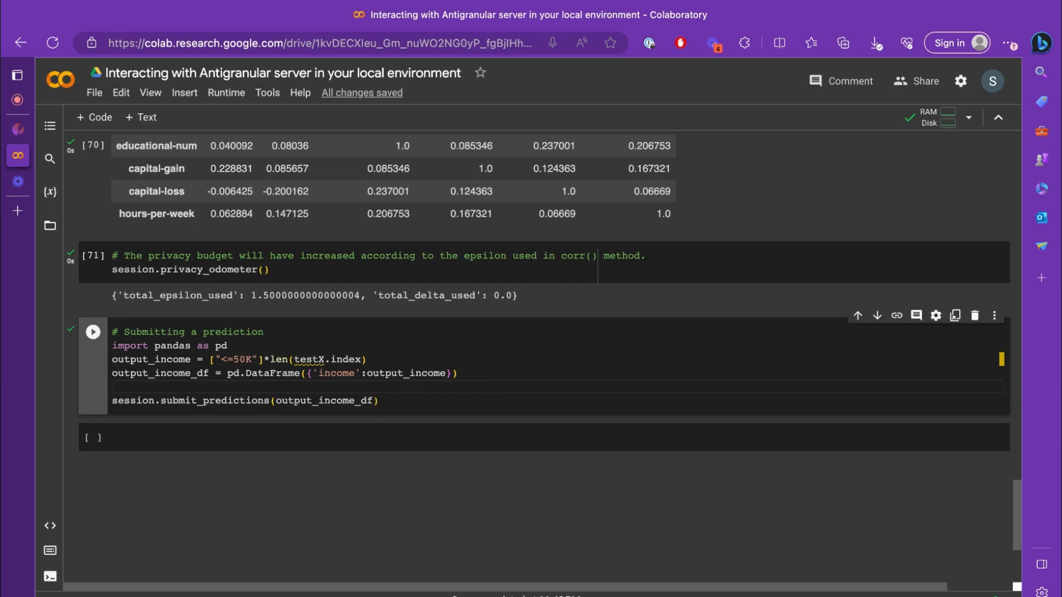
{"action": "left_click", "coordinate": [513, 369]}
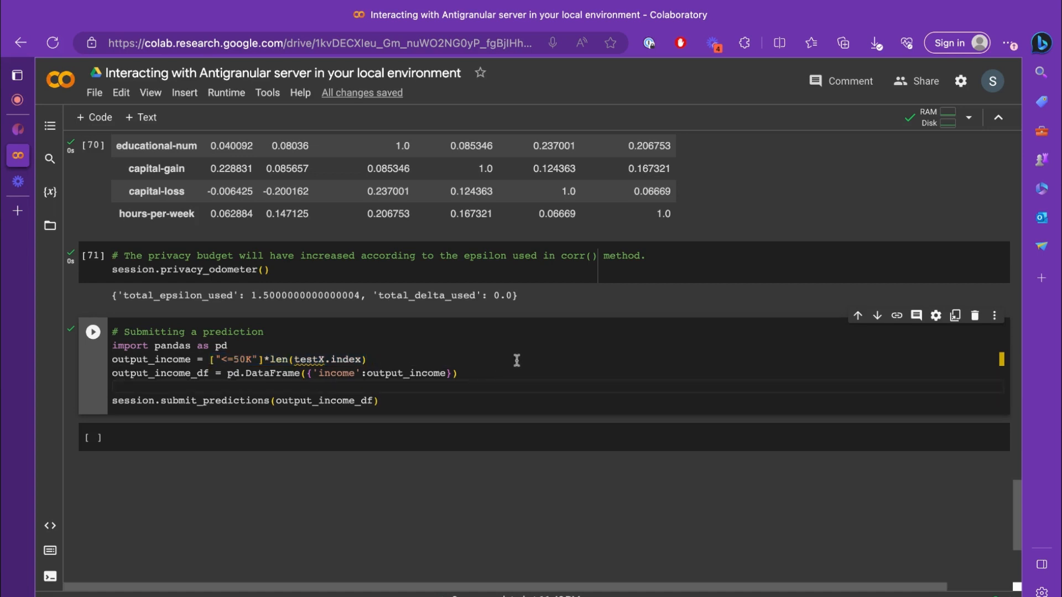
{"action": "left_click", "coordinate": [93, 331]}
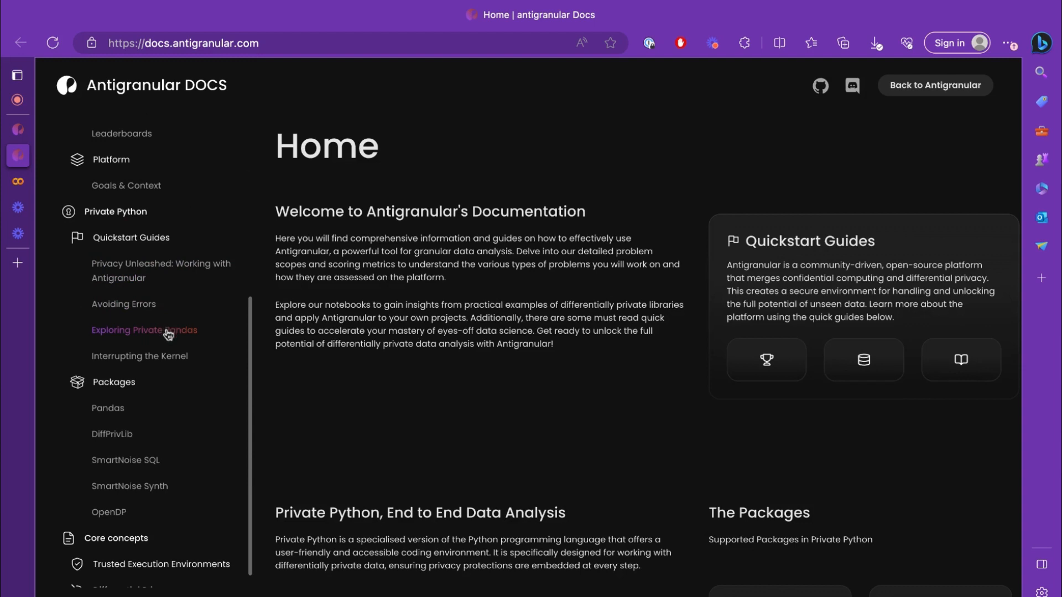
Step: Open the Exploring Private Pandas quickstart guide from the docs sidebar
{"action": "left_click", "coordinate": [144, 329]}
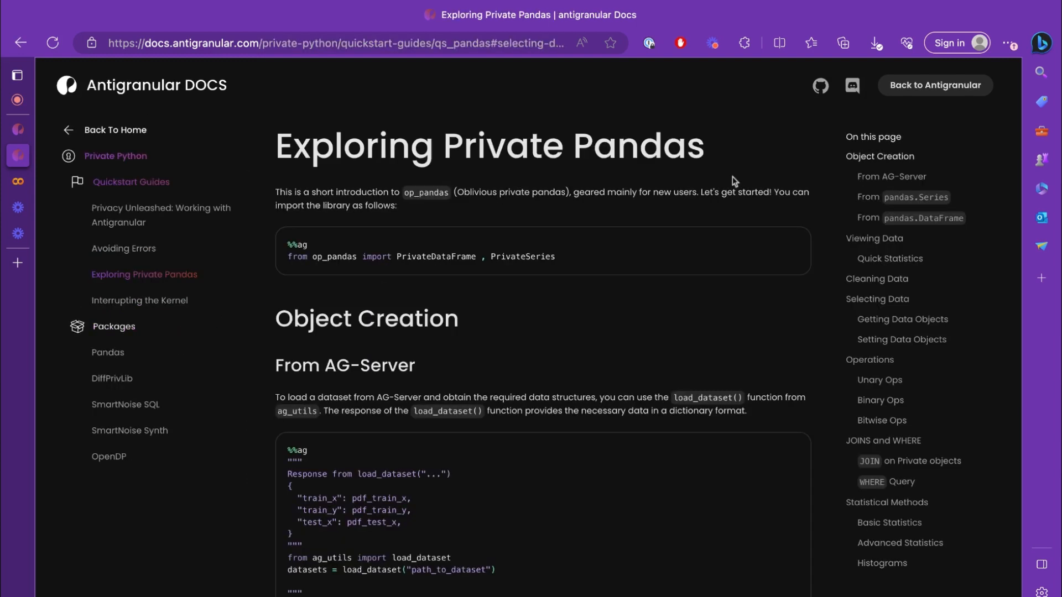
{"action": "mouse_move", "coordinate": [805, 183]}
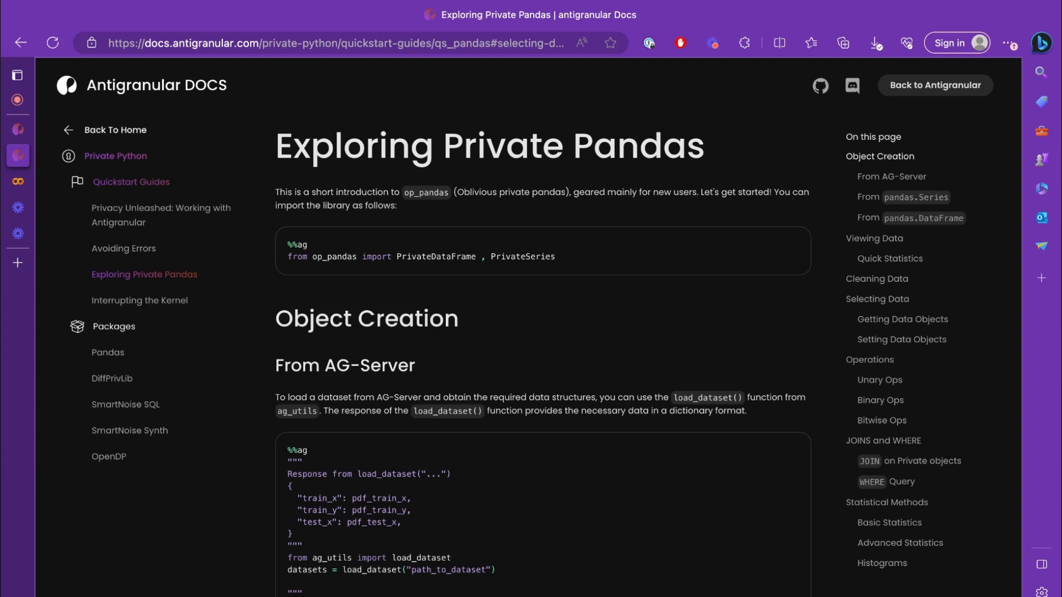
{"action": "mouse_move", "coordinate": [108, 413]}
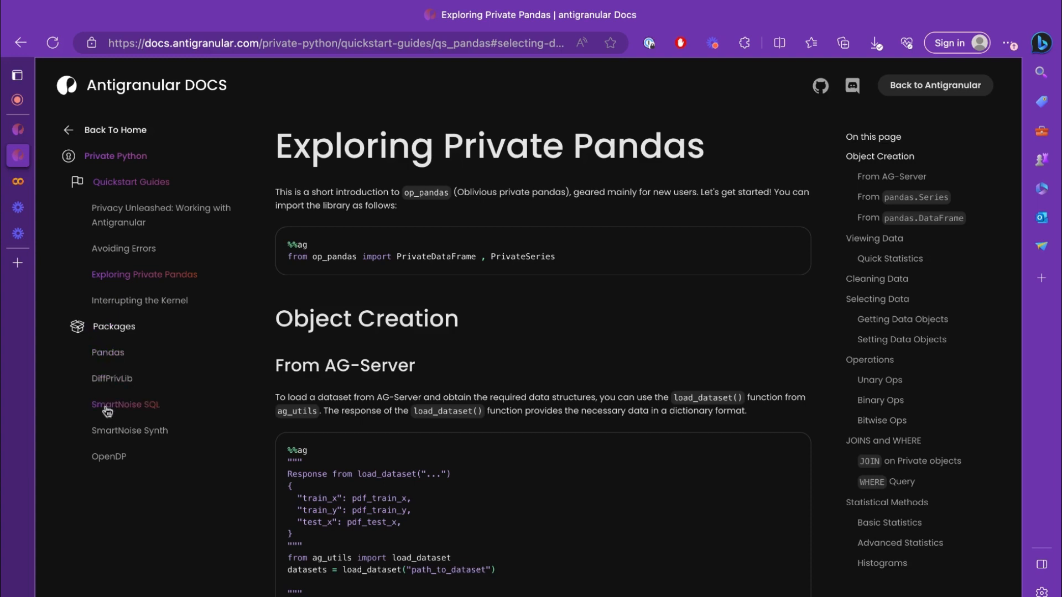